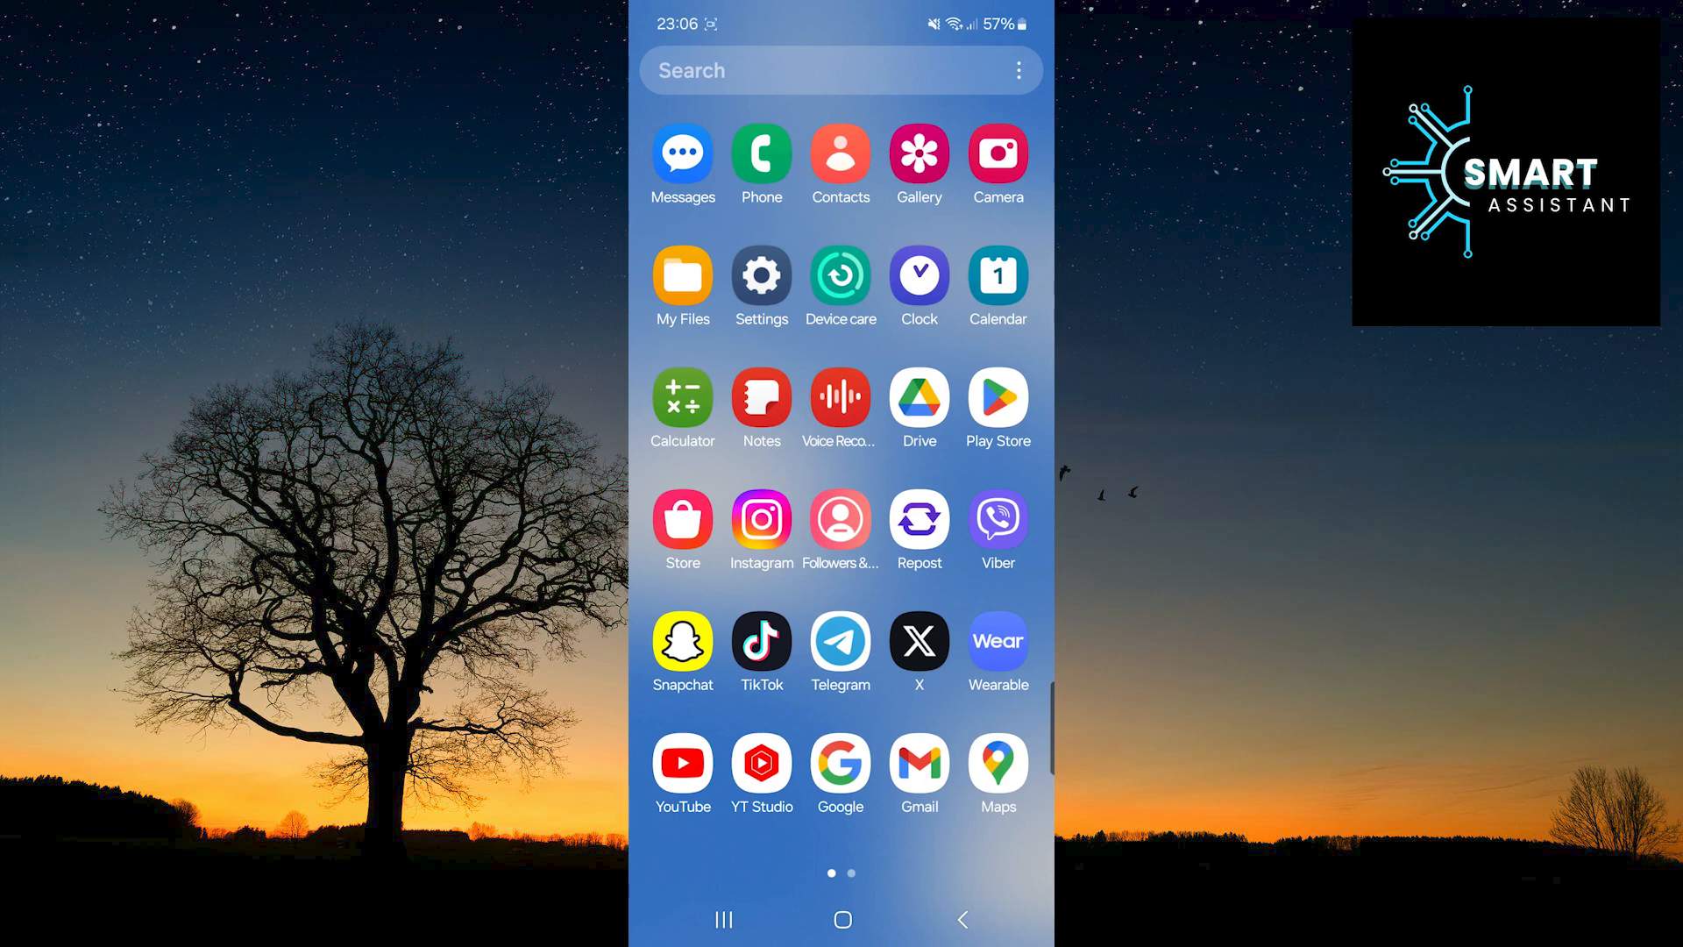
Step: Launch Instagram, go to your profile and reach the Settings and activity page
left_click(761, 519)
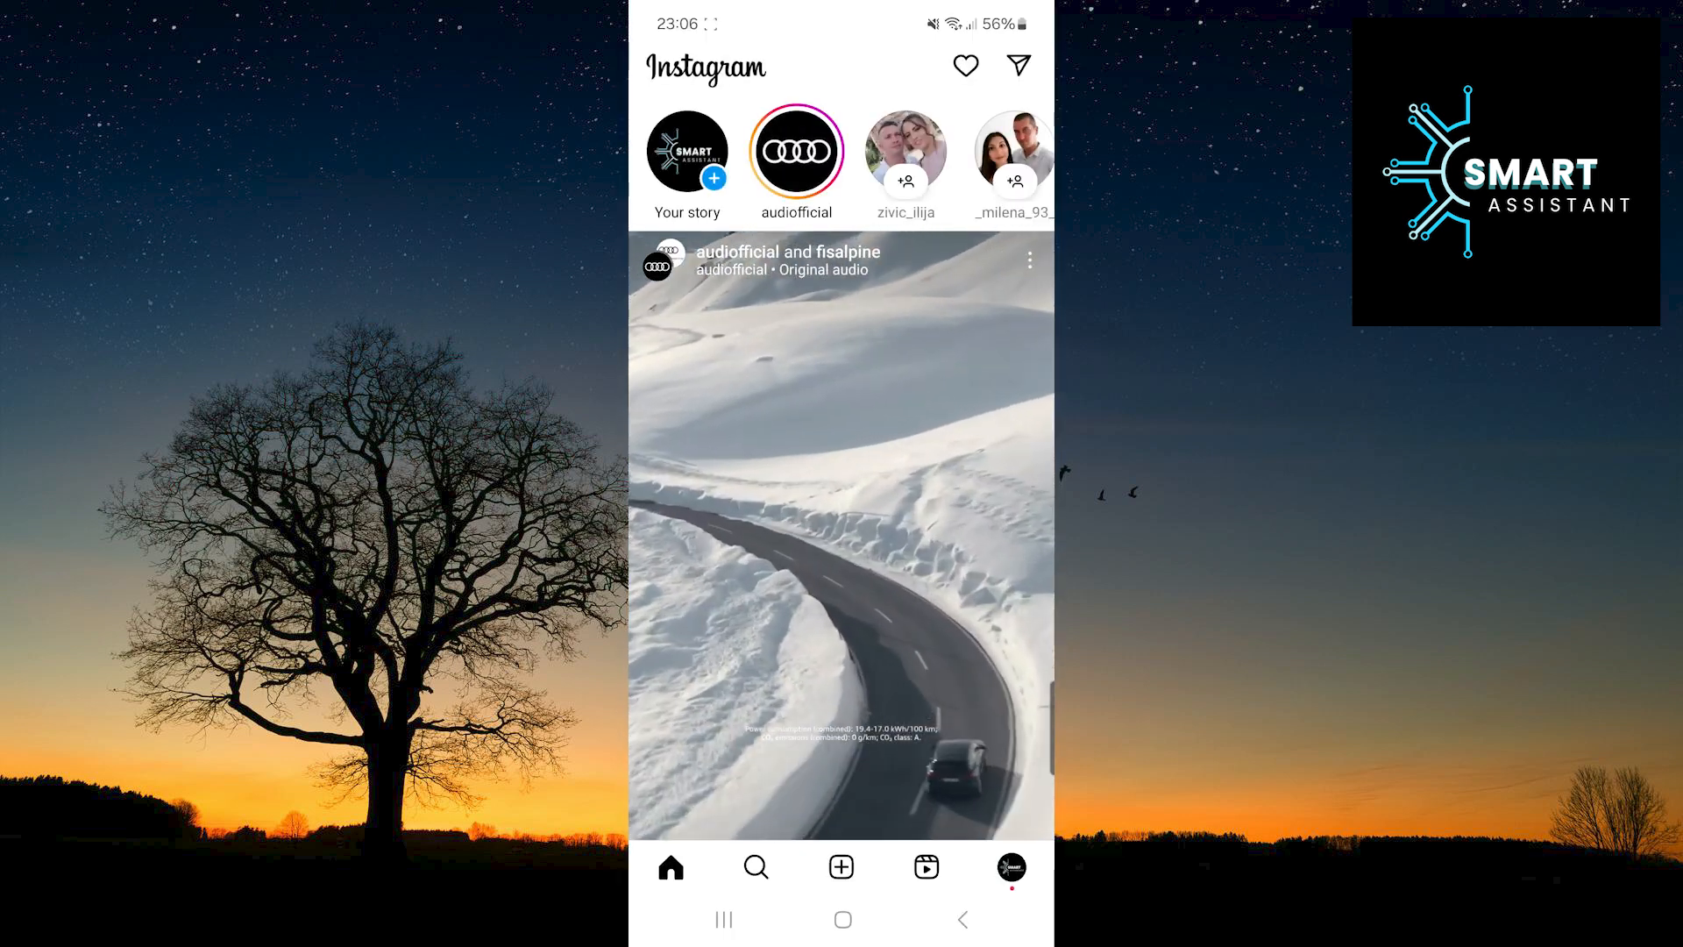
left_click(1010, 866)
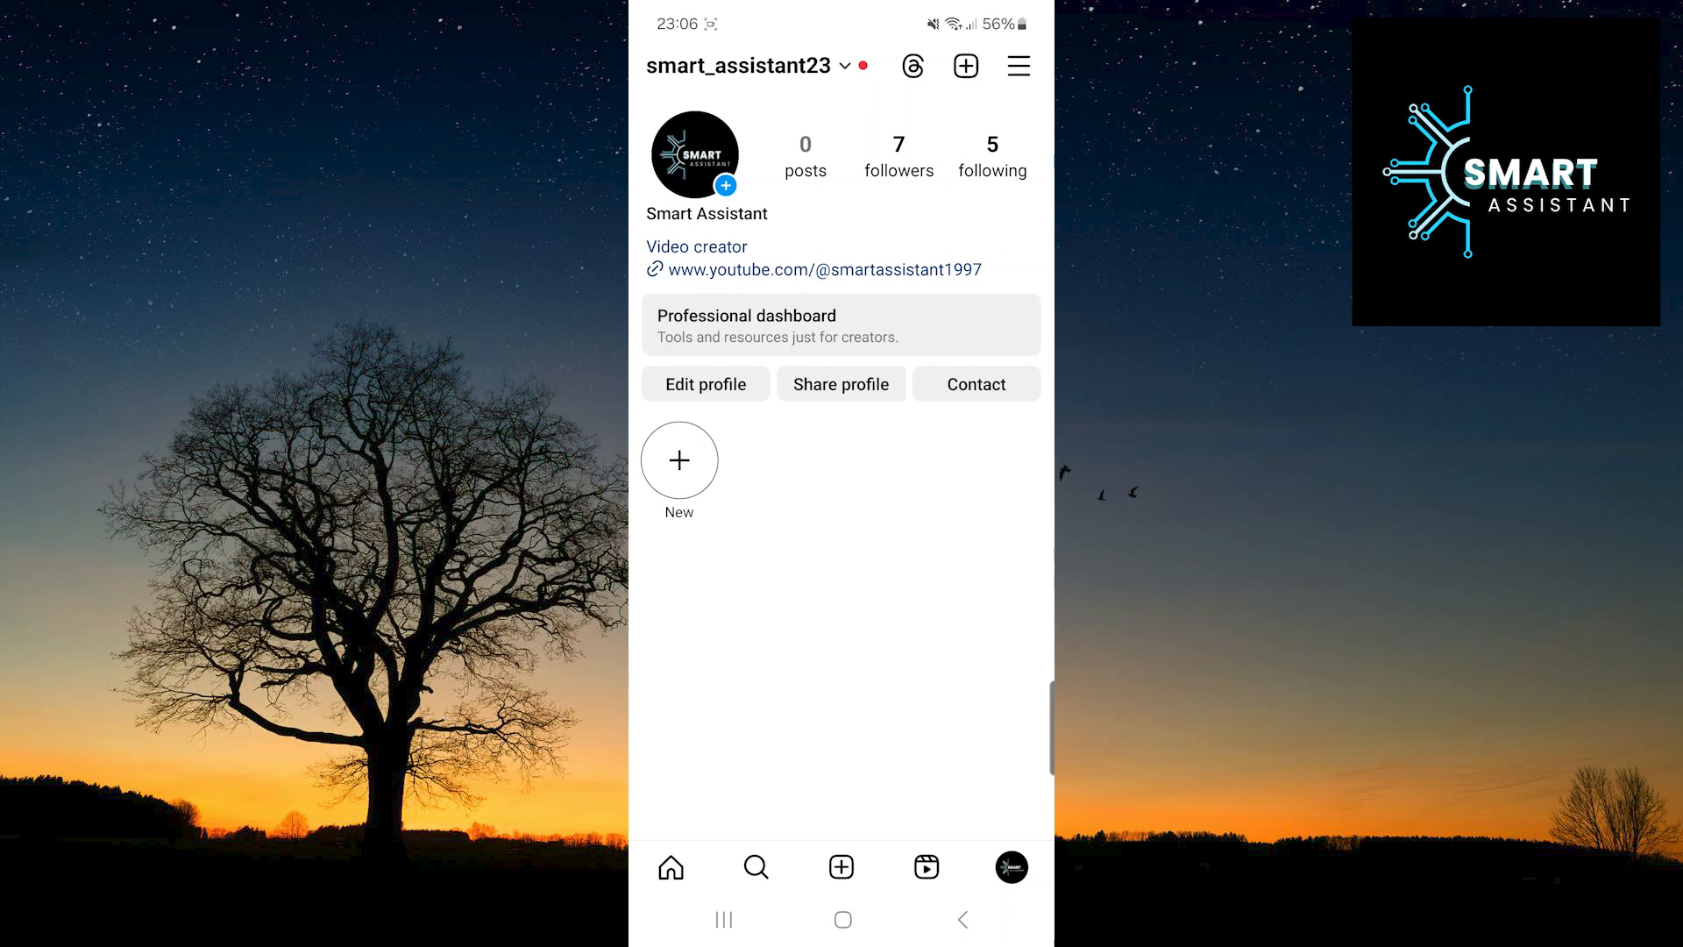
left_click(1017, 67)
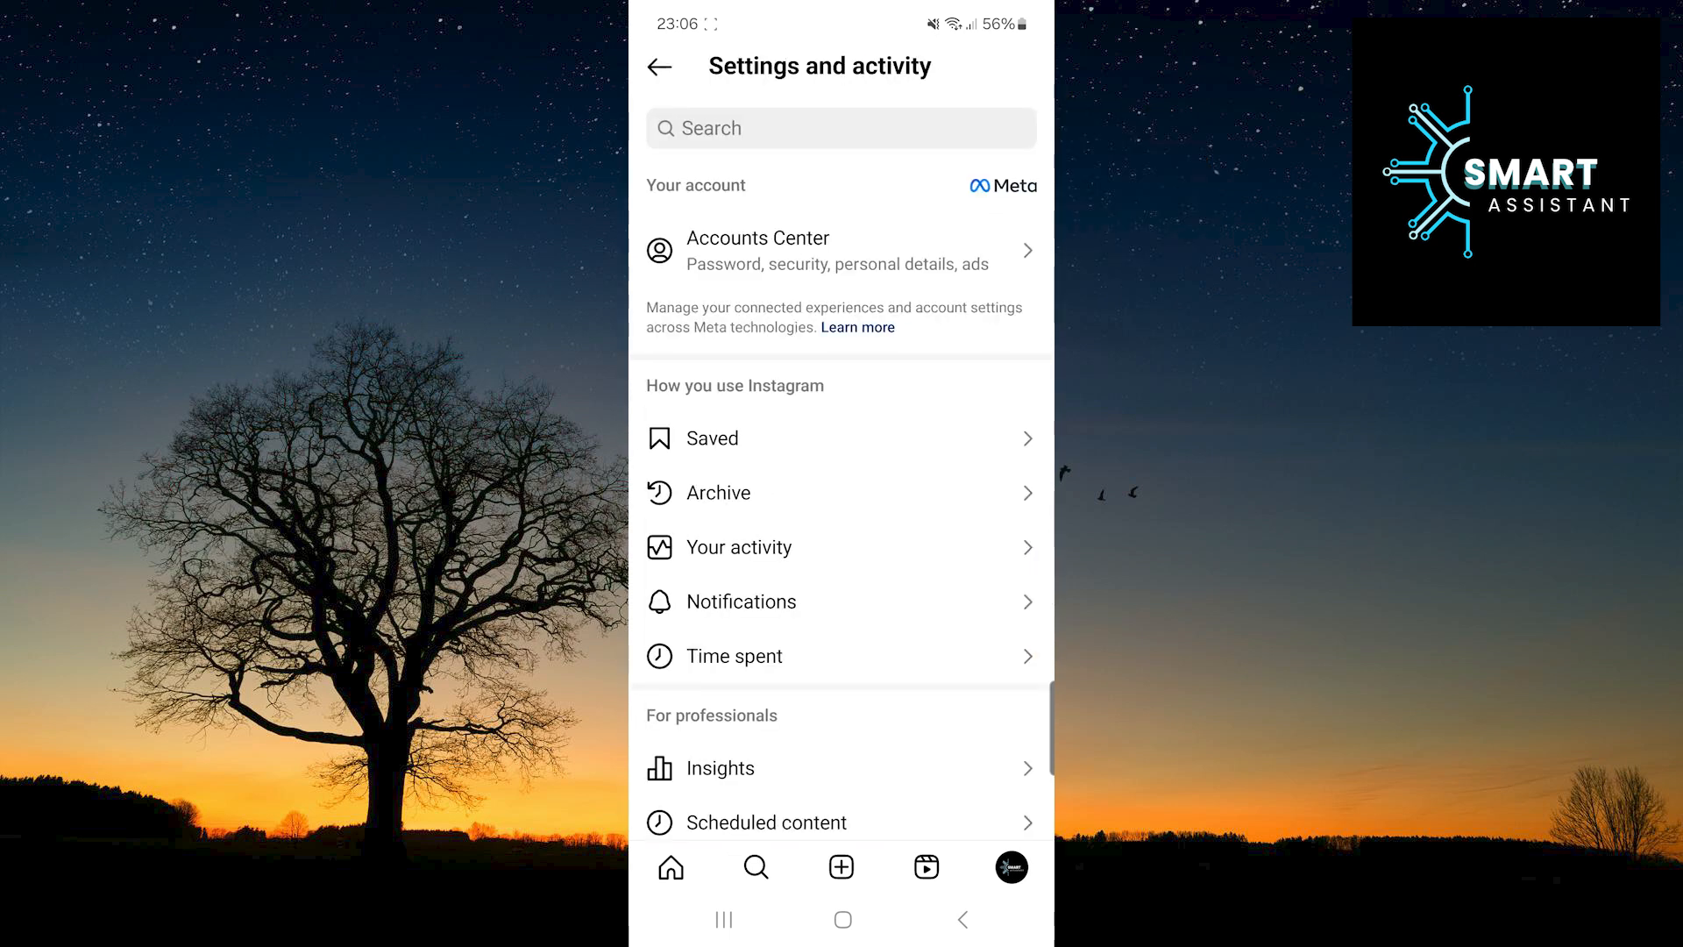
Step: In Hidden Words, switch 'Hide message requests' on
scroll("down", 3)
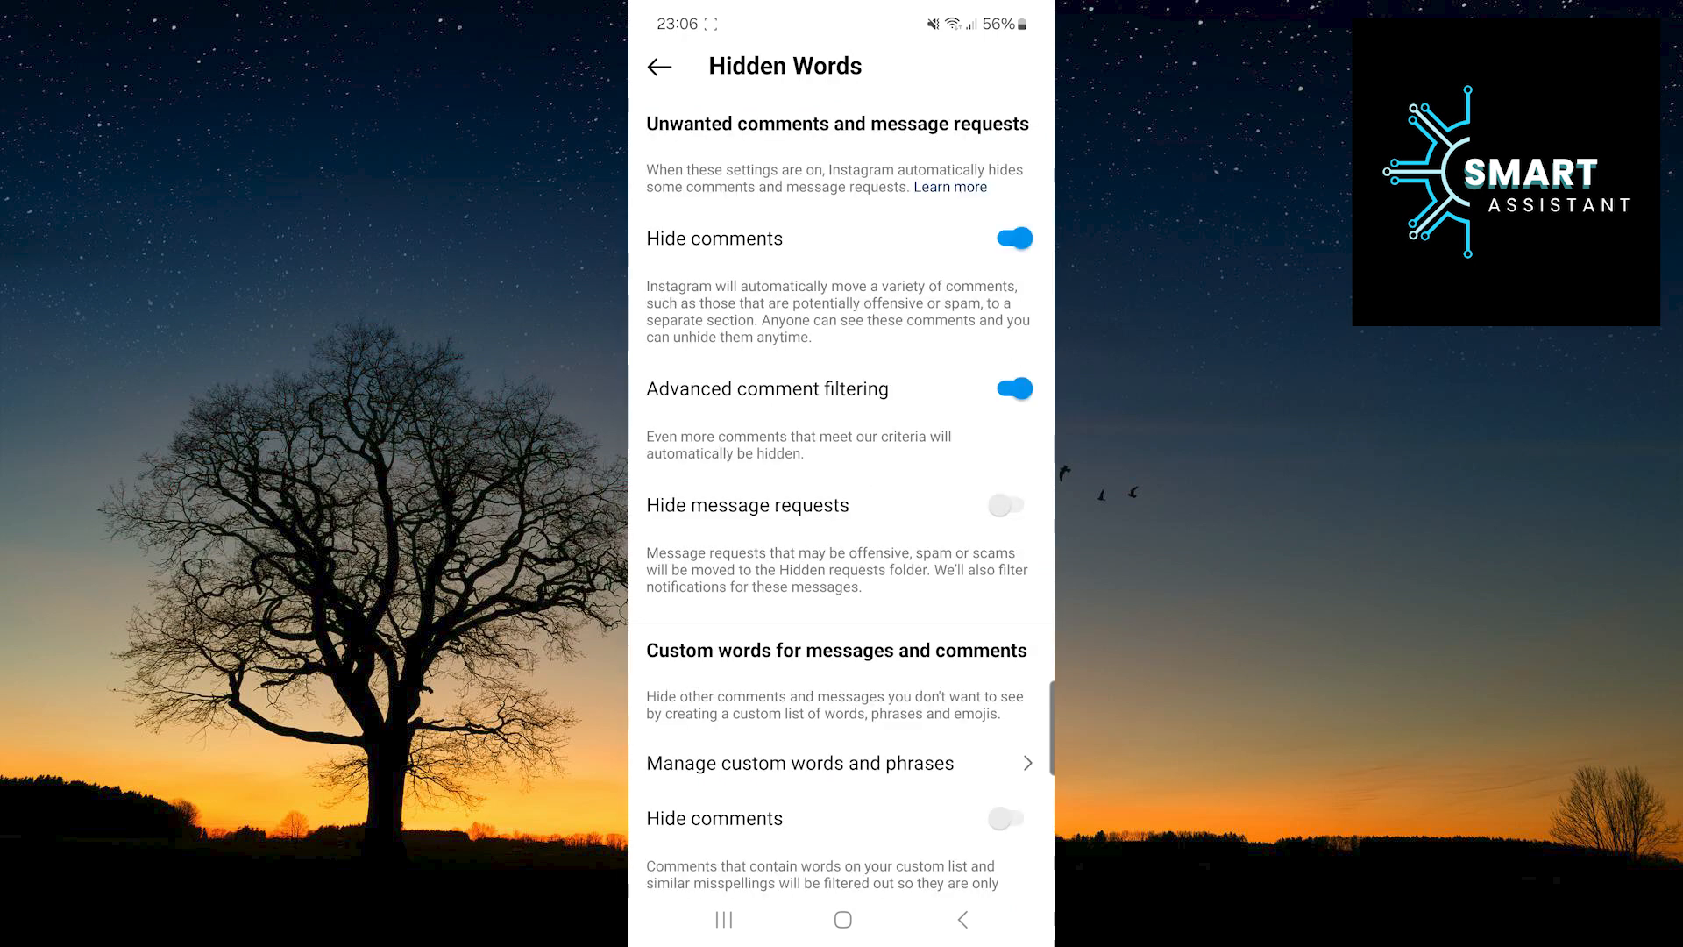
left_click(1008, 505)
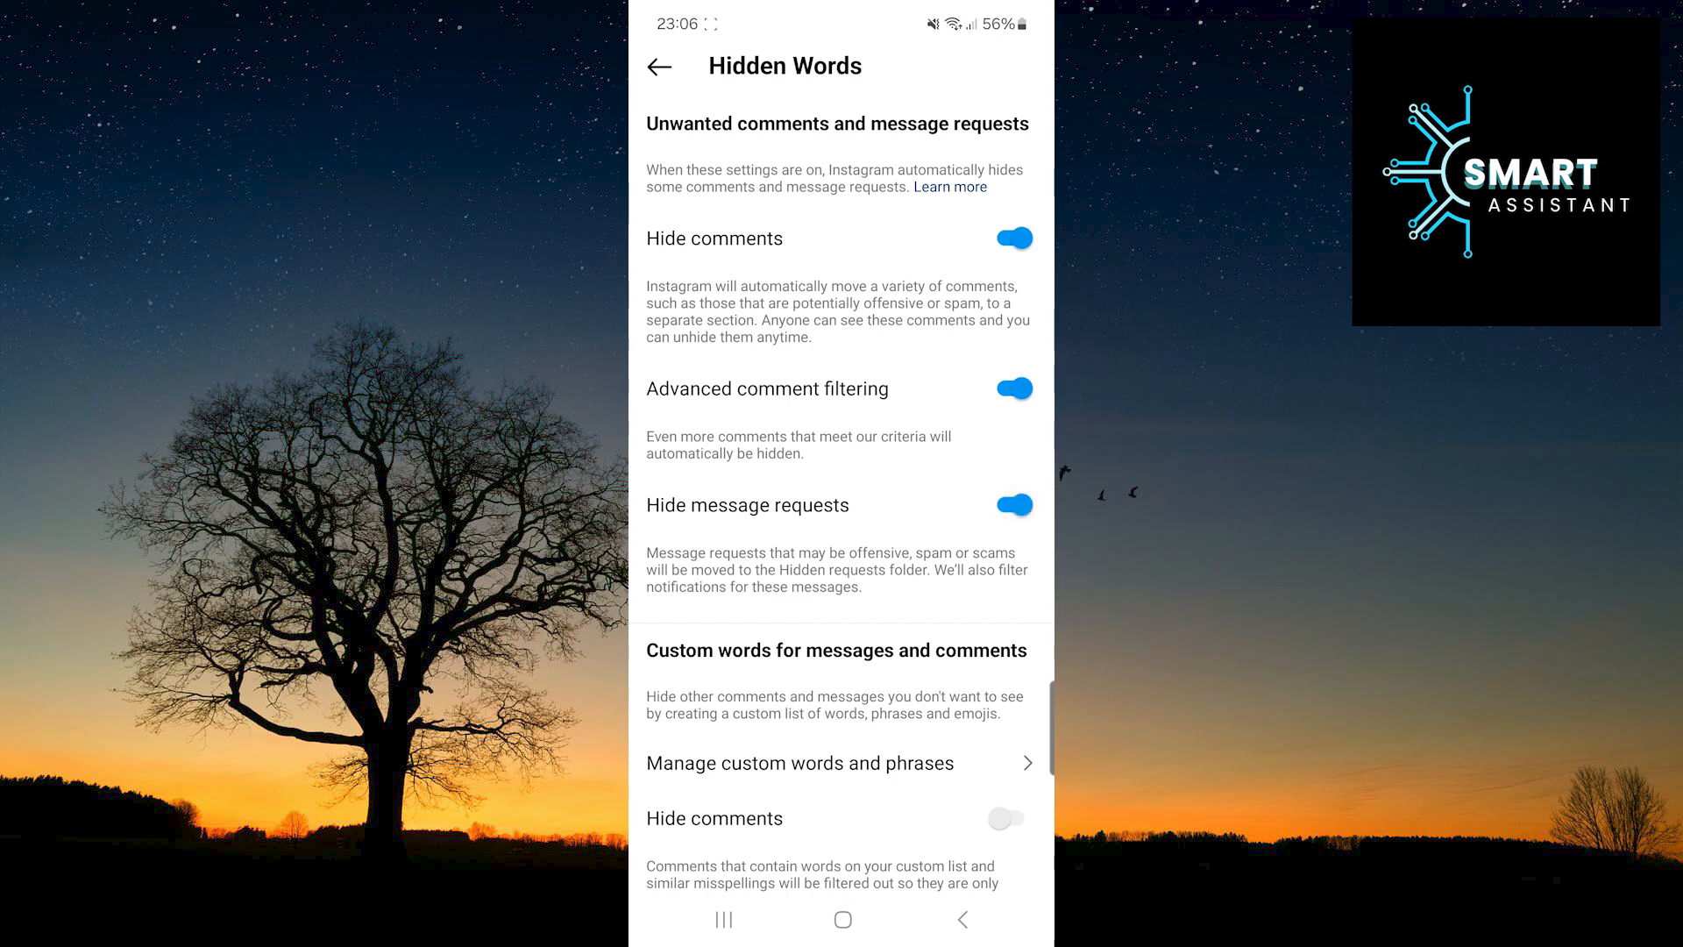